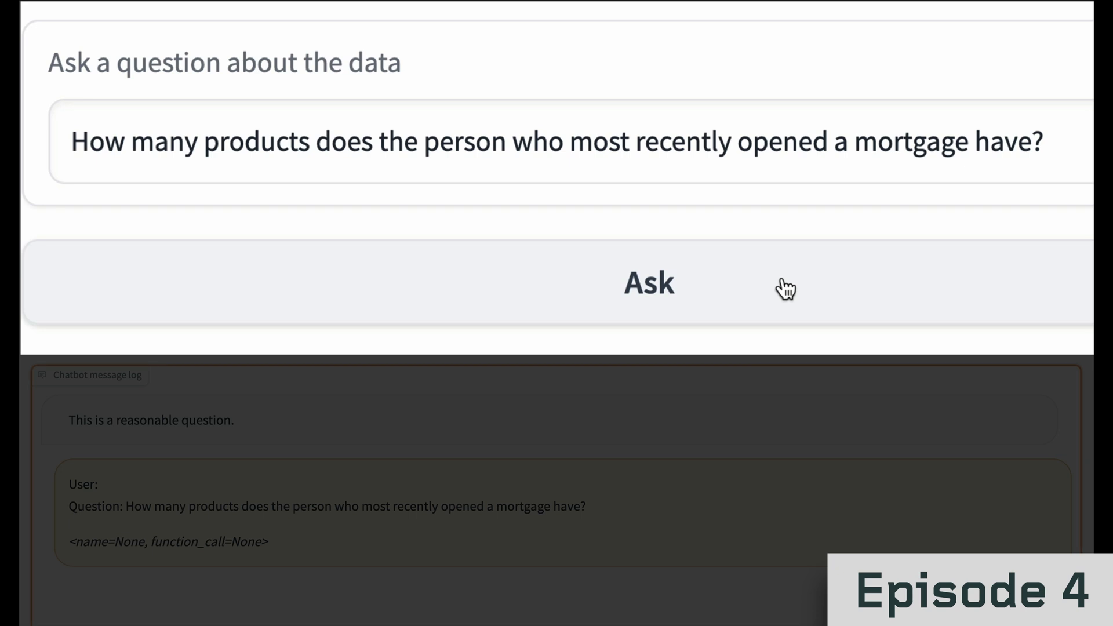
Submit the mortgage products question and get the answer of 2 products
{"action": "left_click", "coordinate": [649, 283]}
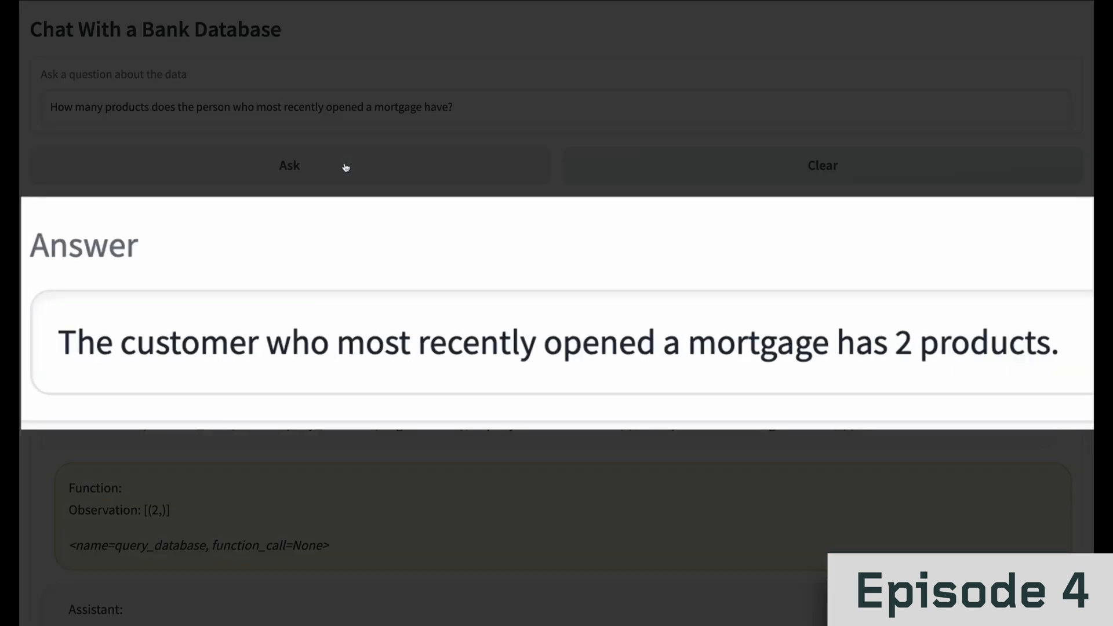
{"action": "scroll", "scroll_direction": "down", "scroll_amount": 3}
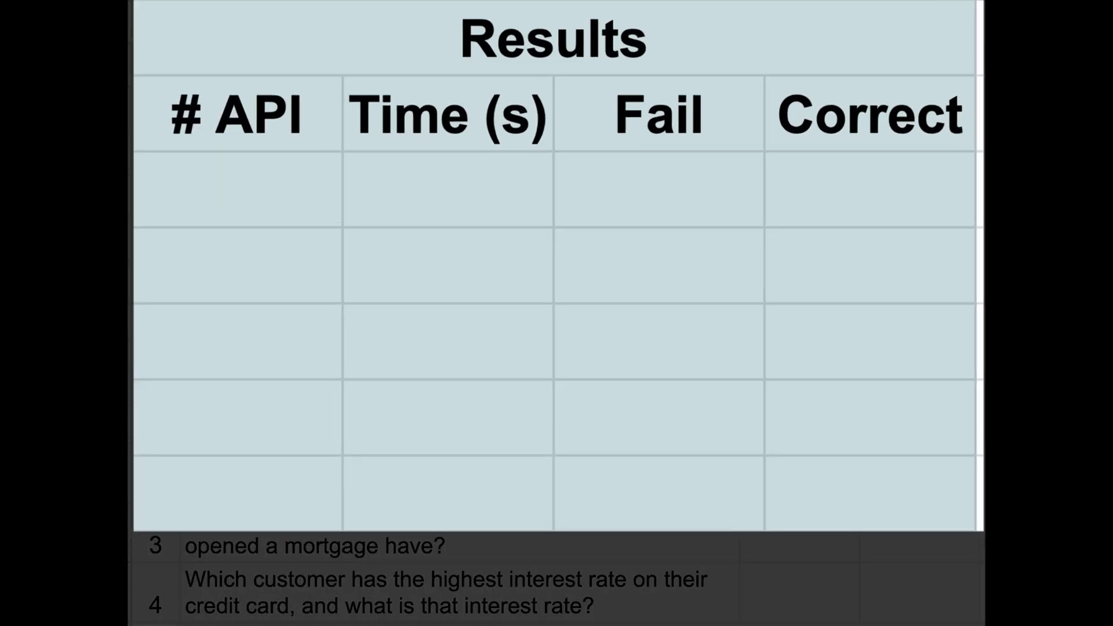
{"action": "left_click", "coordinate": [234, 113]}
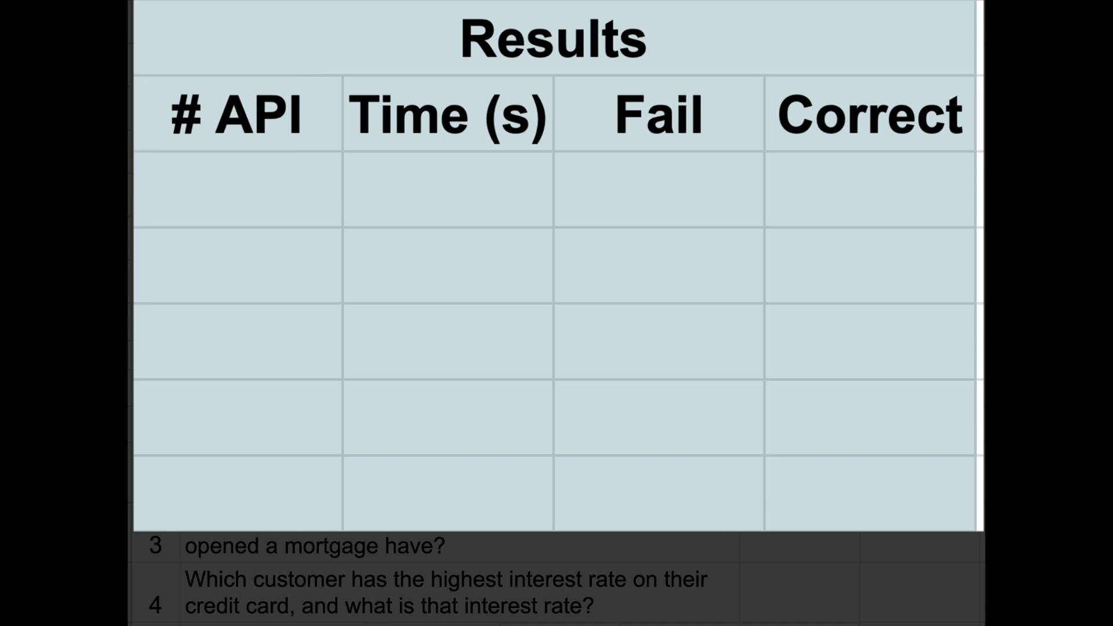
{"action": "left_click", "coordinate": [448, 116]}
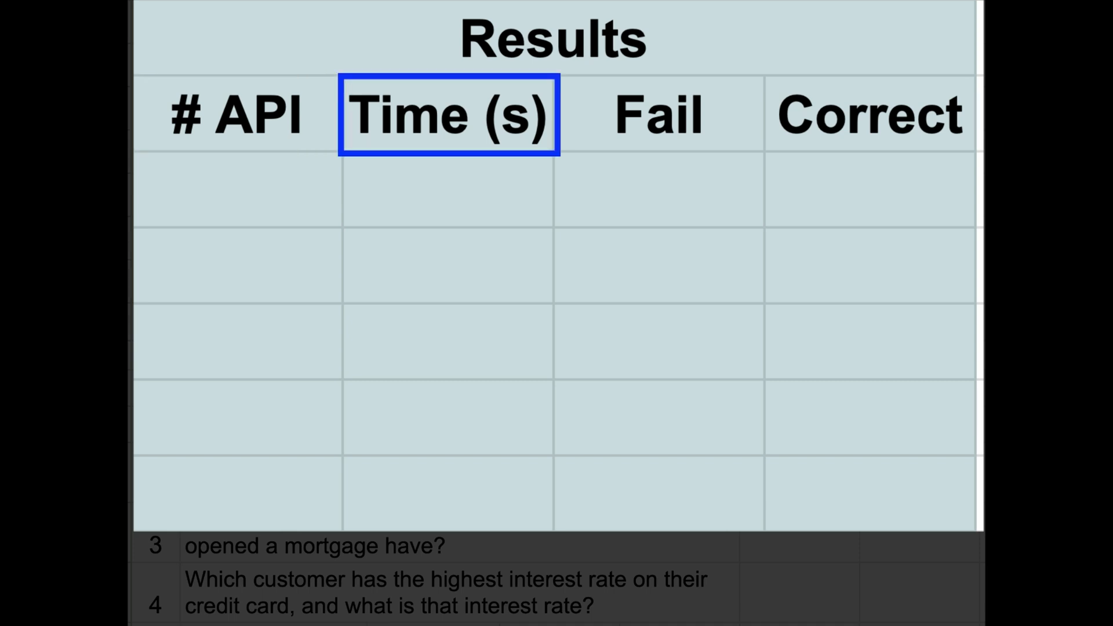
{"action": "left_click", "coordinate": [660, 116]}
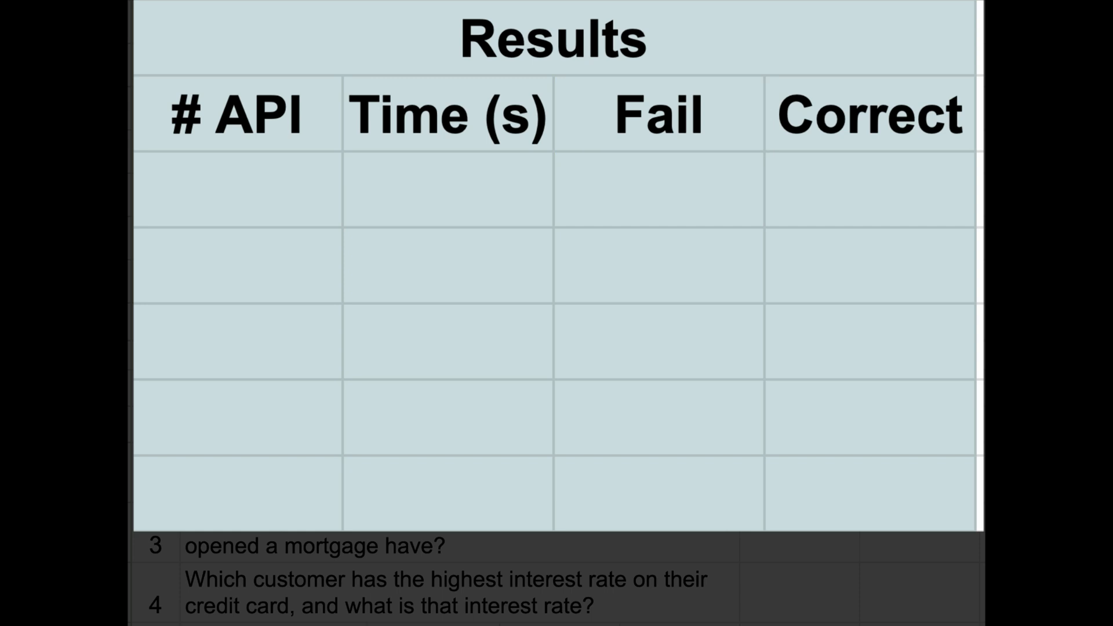
{"action": "left_click", "coordinate": [867, 116]}
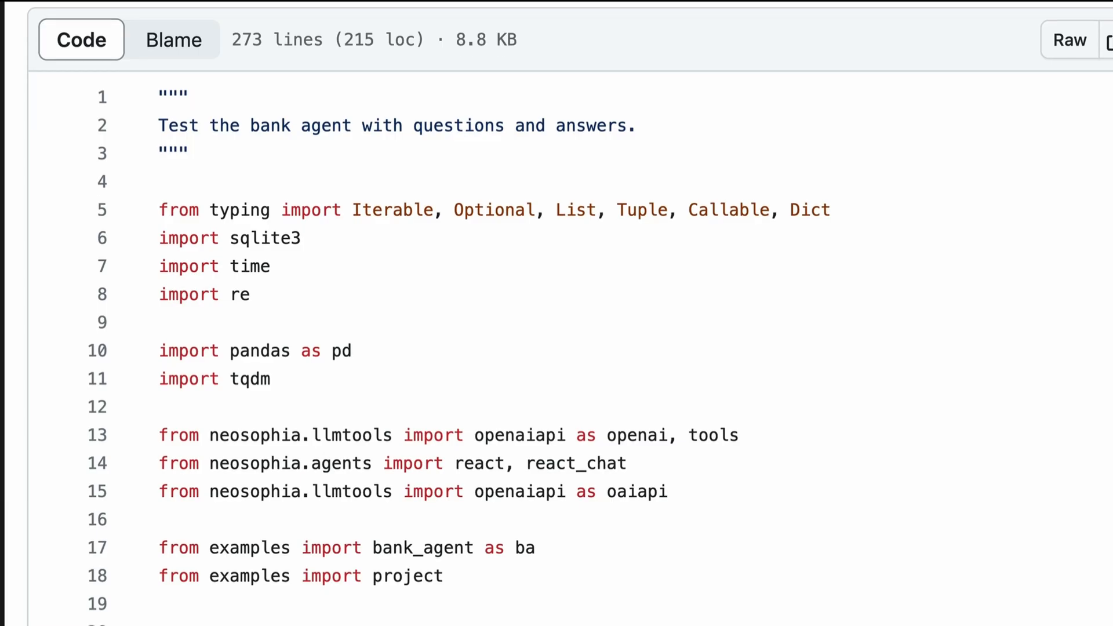
Scroll bank_agent_eval.py past main and the question list to the answer-timing code in eval_systems
{"action": "scroll", "scroll_direction": "down", "scroll_amount": 3}
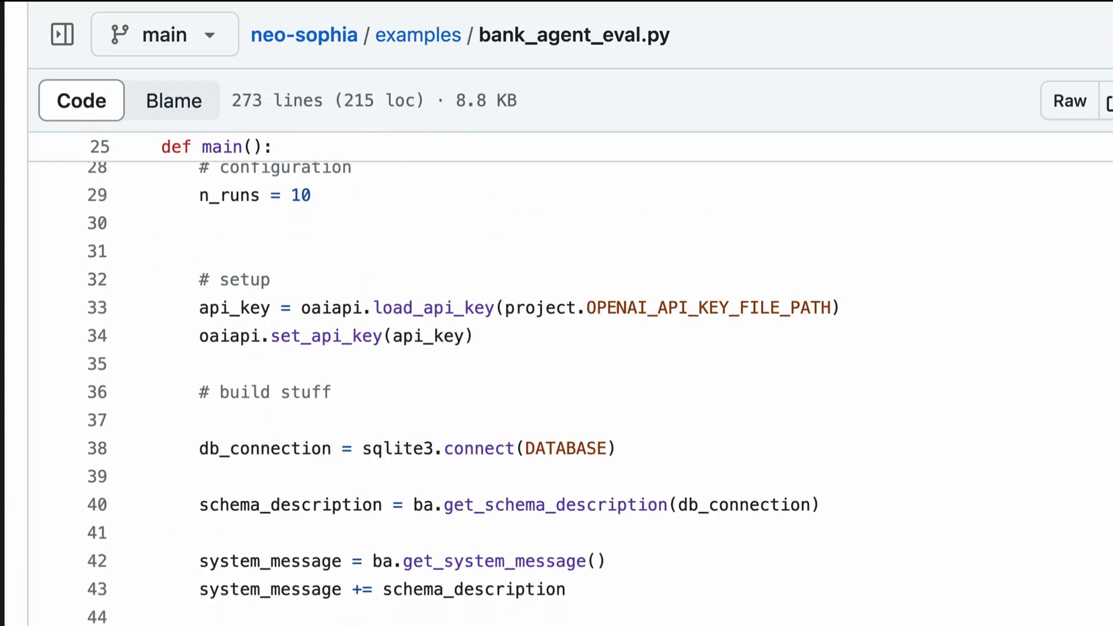
{"action": "scroll", "scroll_direction": "down", "scroll_amount": 3}
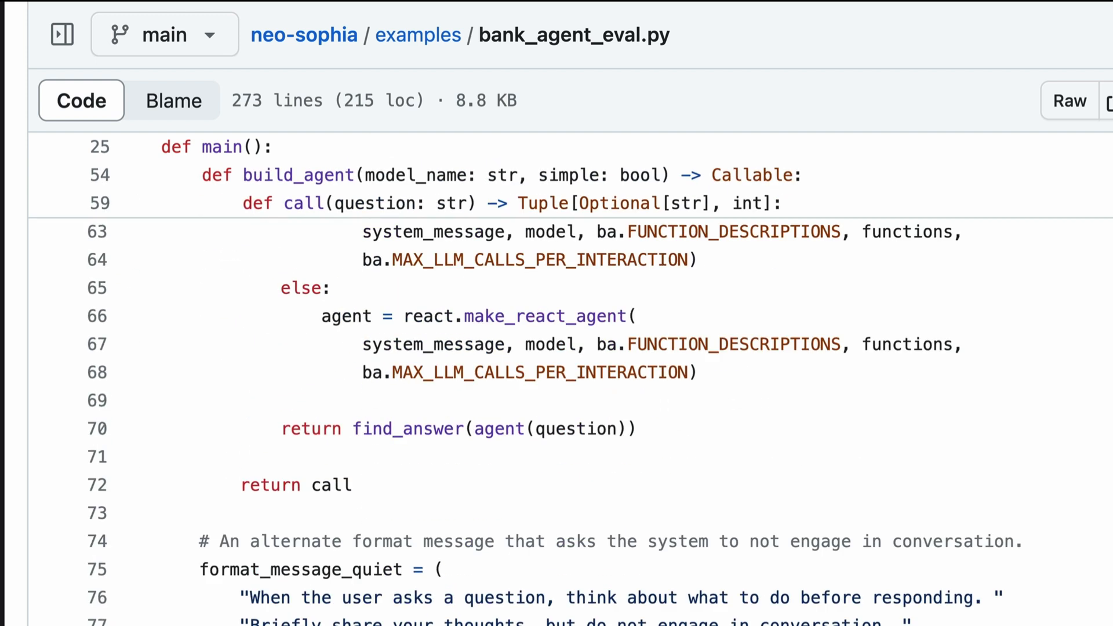
{"action": "scroll", "scroll_direction": "down", "scroll_amount": 3}
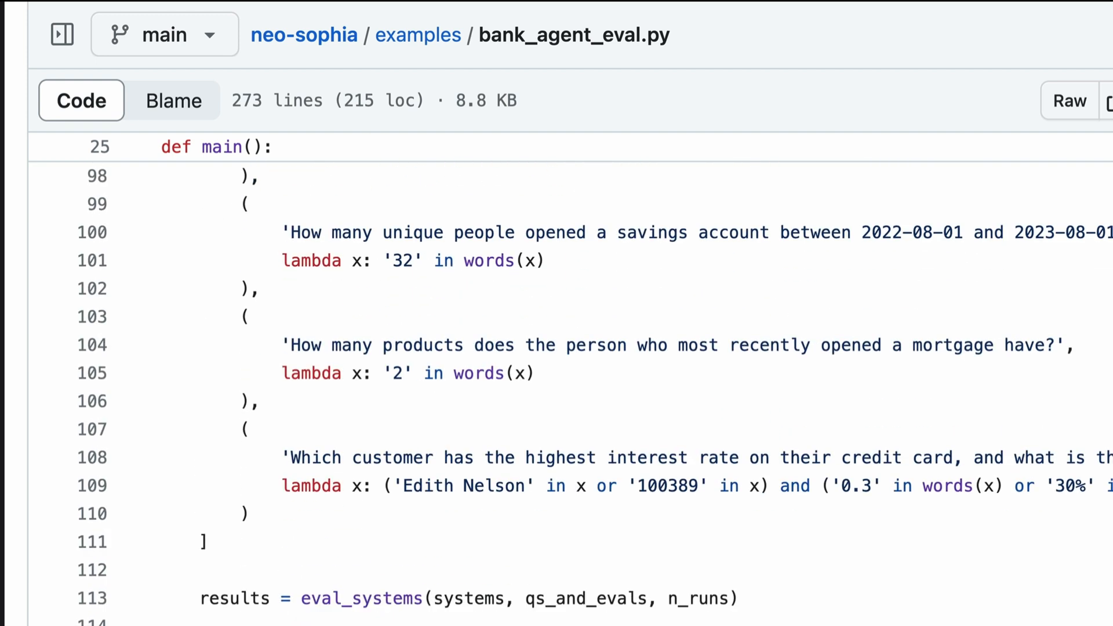
{"action": "scroll", "scroll_direction": "down", "scroll_amount": 3}
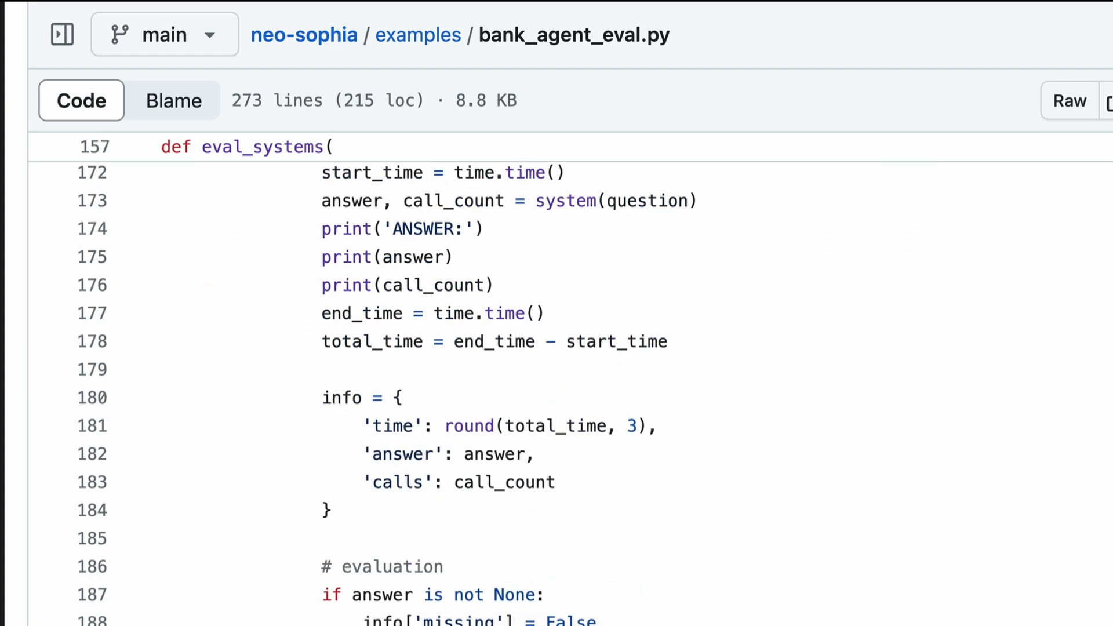